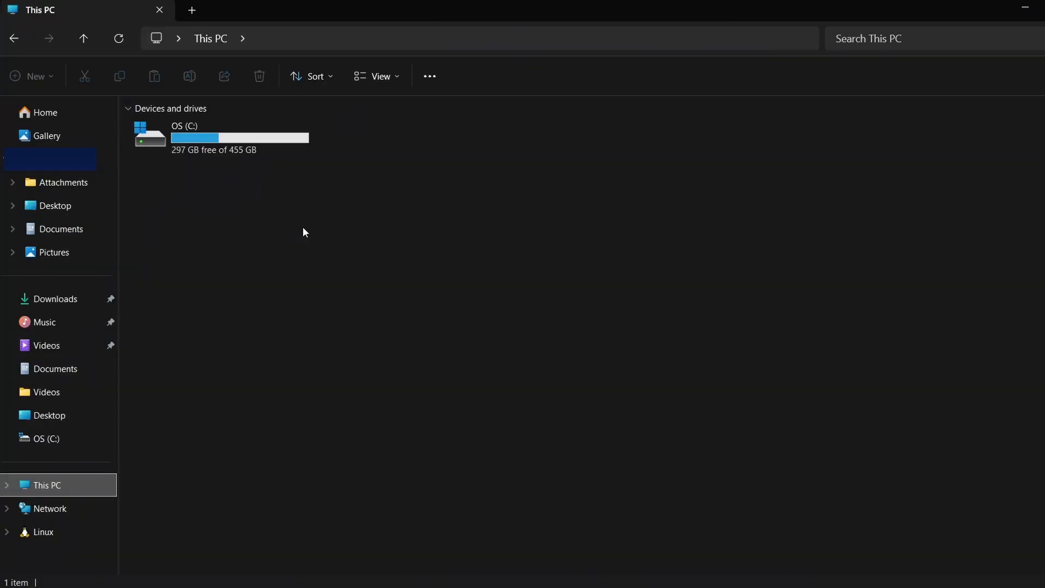
Turn on Hidden items under the View > Show menu
{"action": "left_click", "coordinate": [377, 77]}
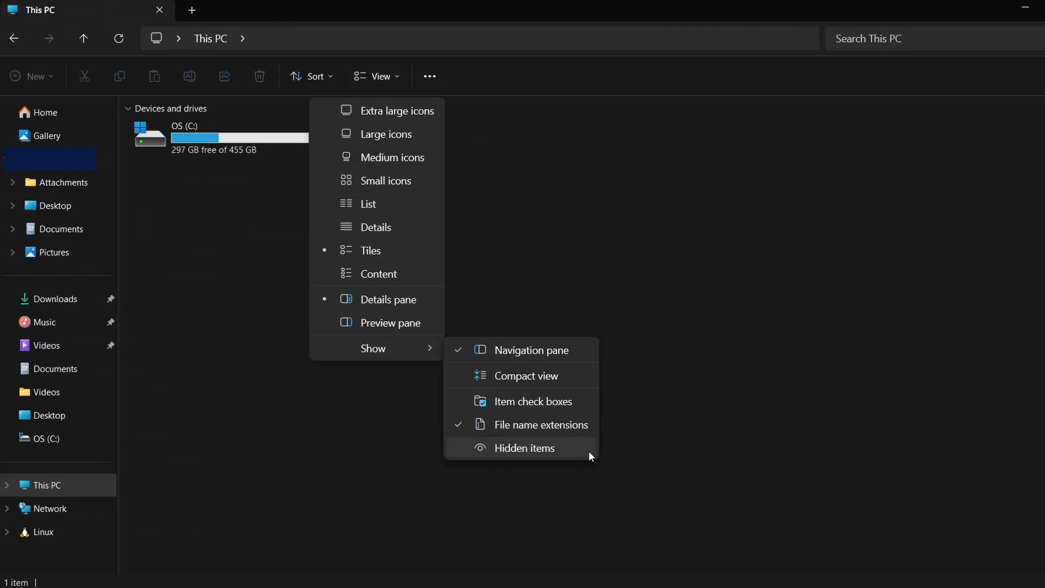
{"action": "left_click", "coordinate": [525, 448]}
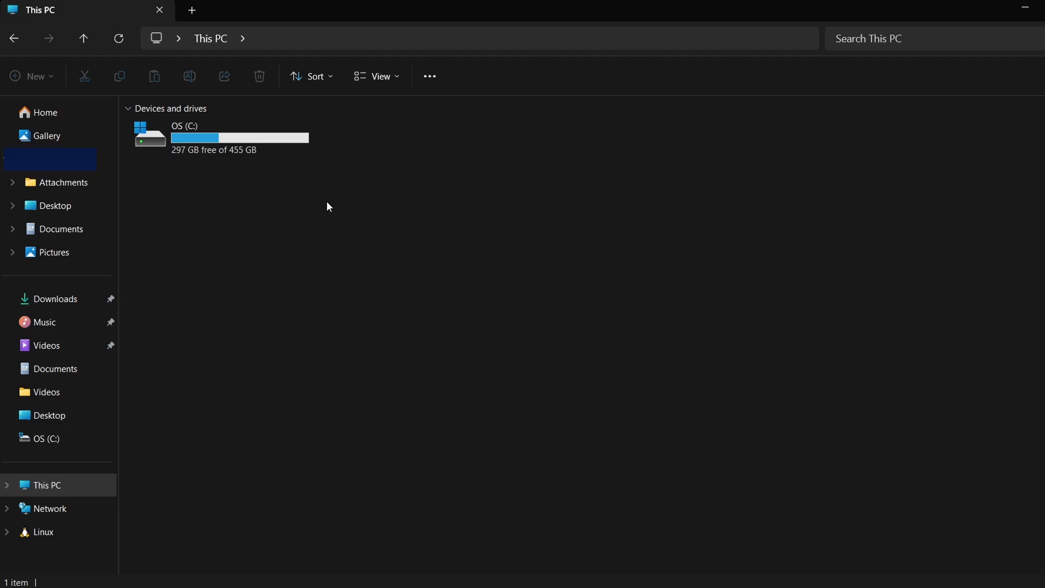
Go to %localappdata in the address bar to reach AppData\Local
{"action": "type", "text": "%localap"}
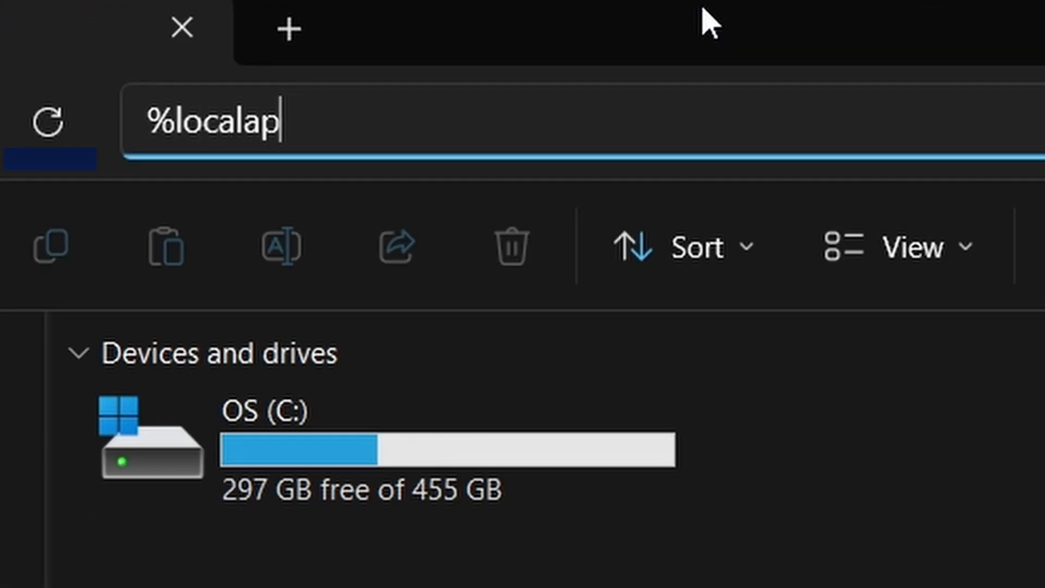
{"action": "type", "text": "pdata"}
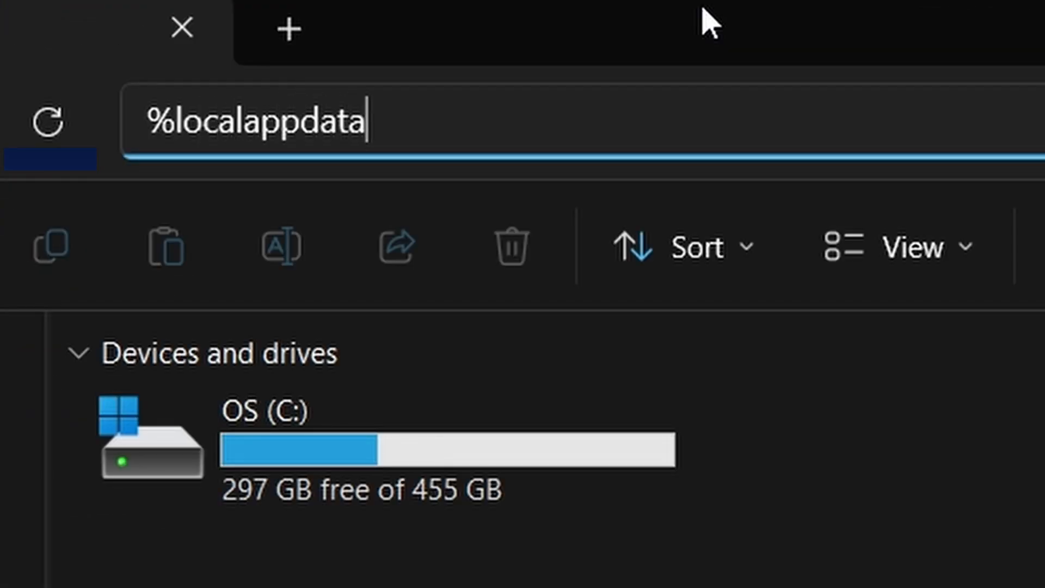
{"action": "key", "text": "Enter"}
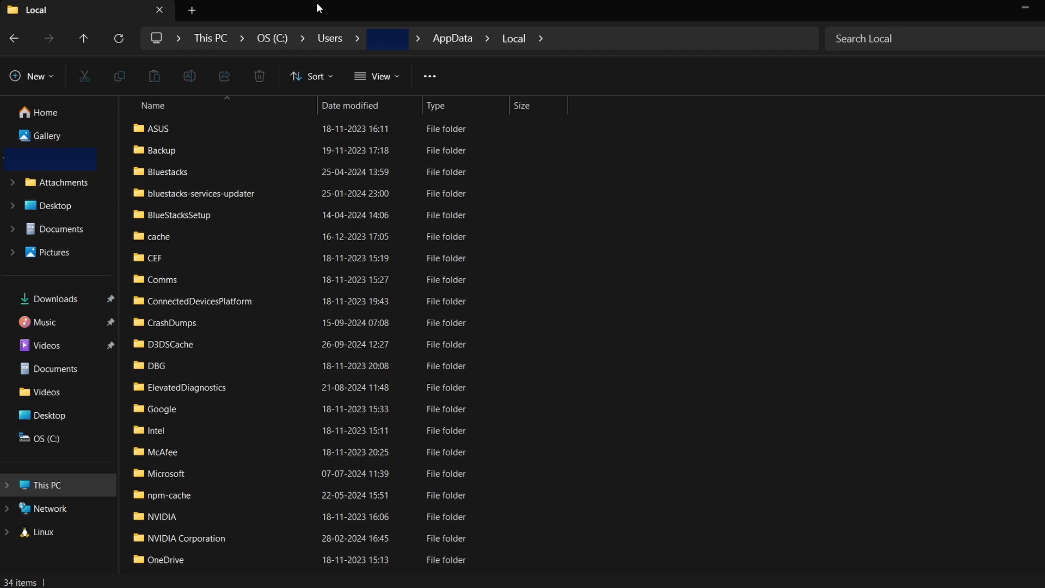
{"action": "mouse_move", "coordinate": [602, 275]}
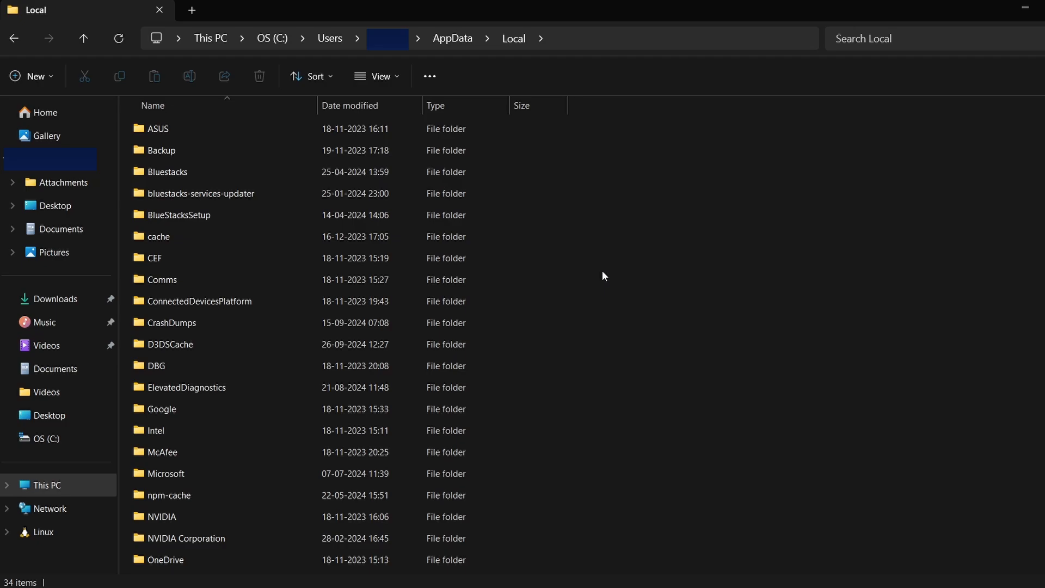
{"action": "scroll", "scroll_direction": "down", "scroll_amount": 3}
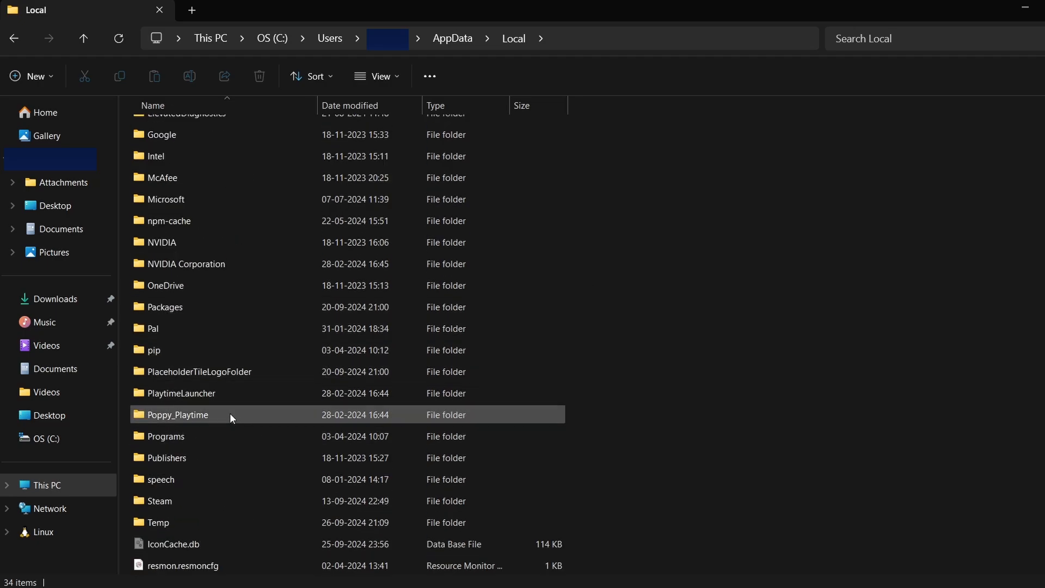
Open Poppy_Playtime\Saved\SaveGames and select all four .sav files
{"action": "double_click", "coordinate": [177, 415]}
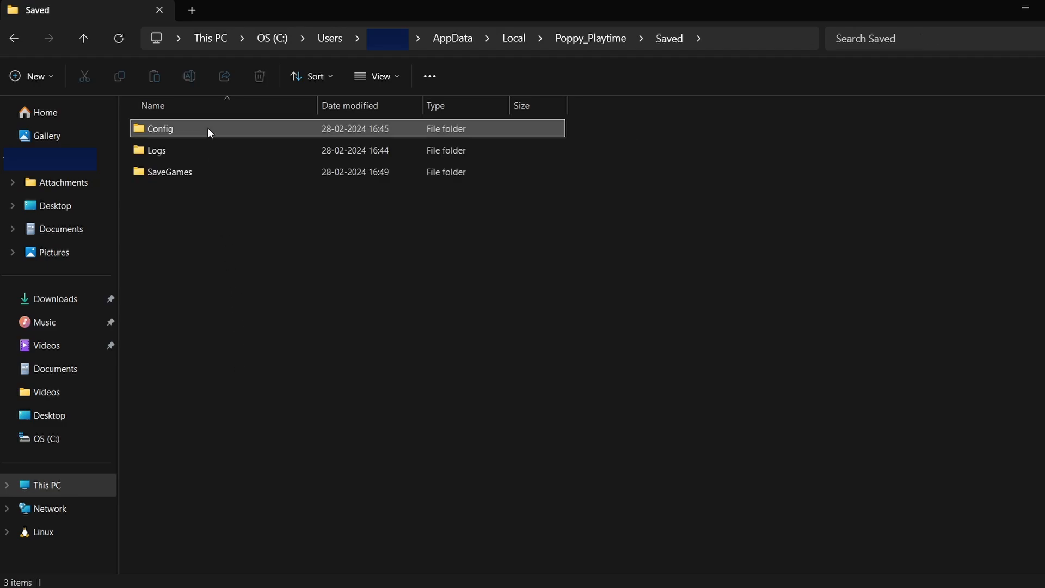
{"action": "double_click", "coordinate": [169, 172]}
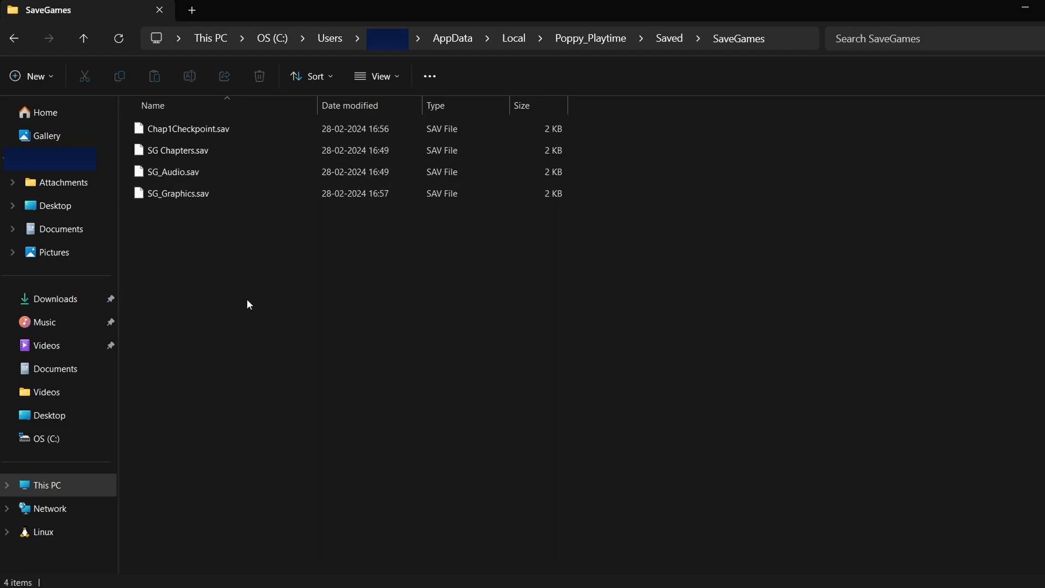
{"action": "mouse_move", "coordinate": [240, 277]}
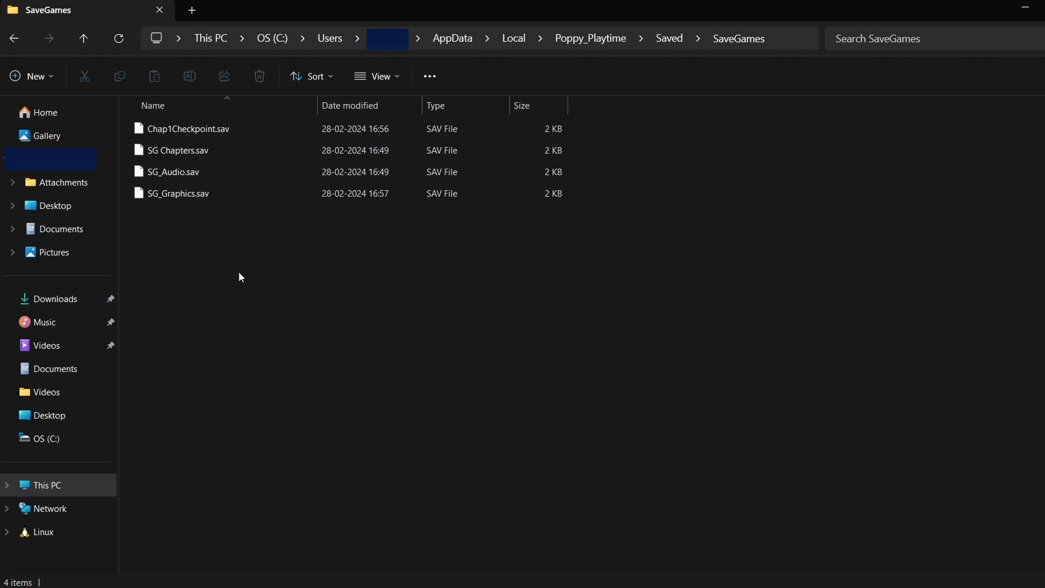
{"action": "key", "text": "ctrl+a"}
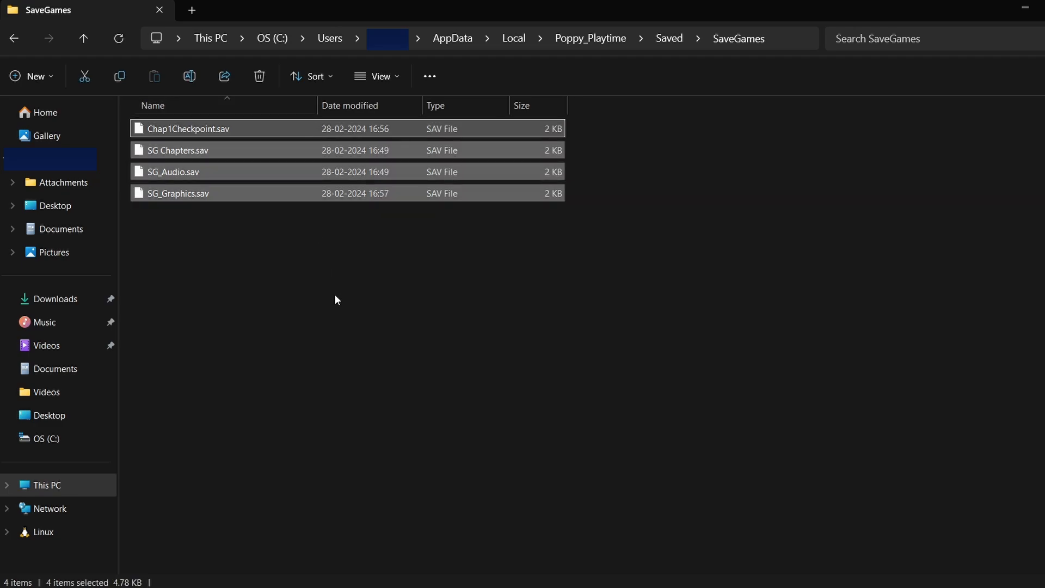